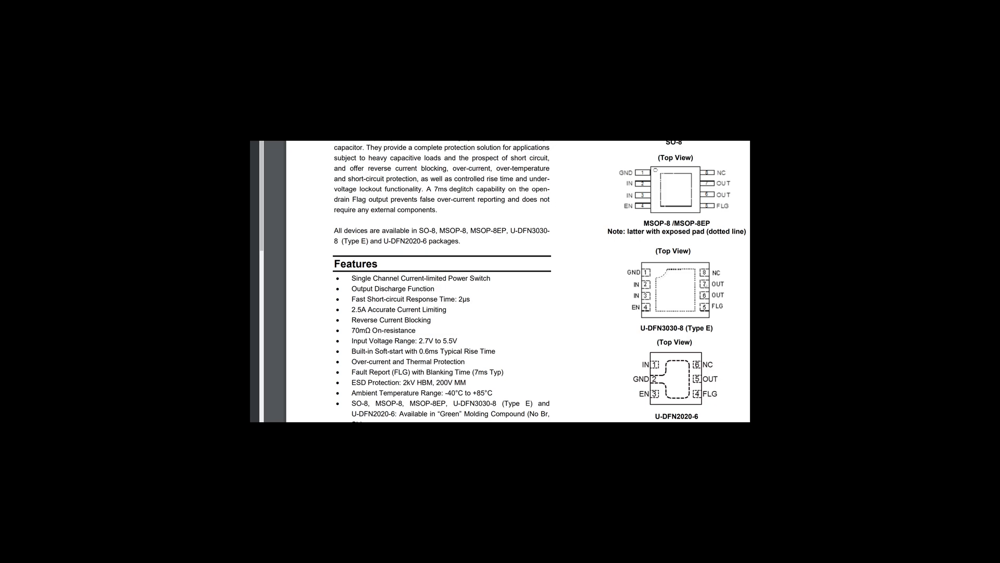
{"action": "mouse_move", "coordinate": [680, 196]}
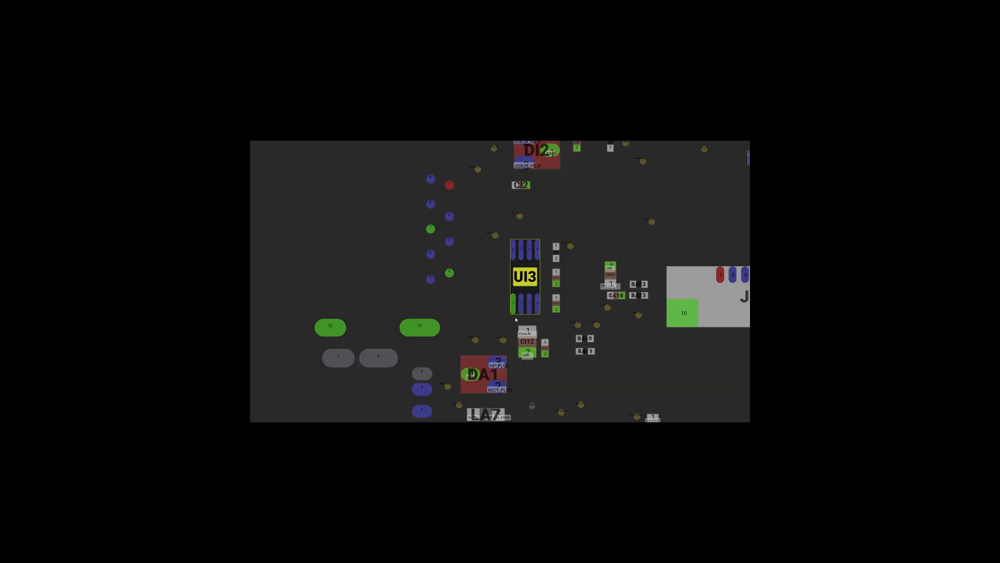
{"action": "mouse_move", "coordinate": [528, 301]}
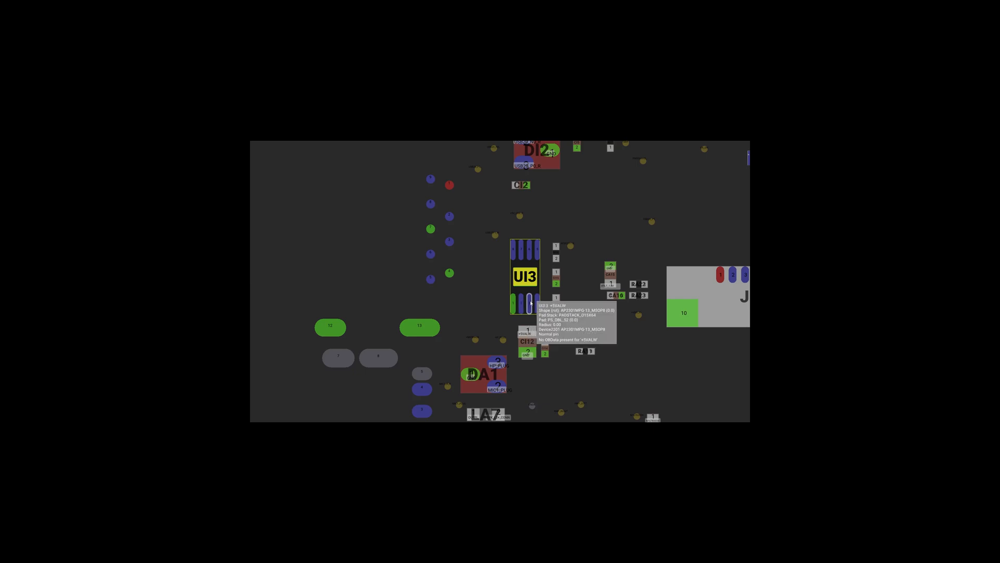
{"action": "mouse_move", "coordinate": [511, 307]}
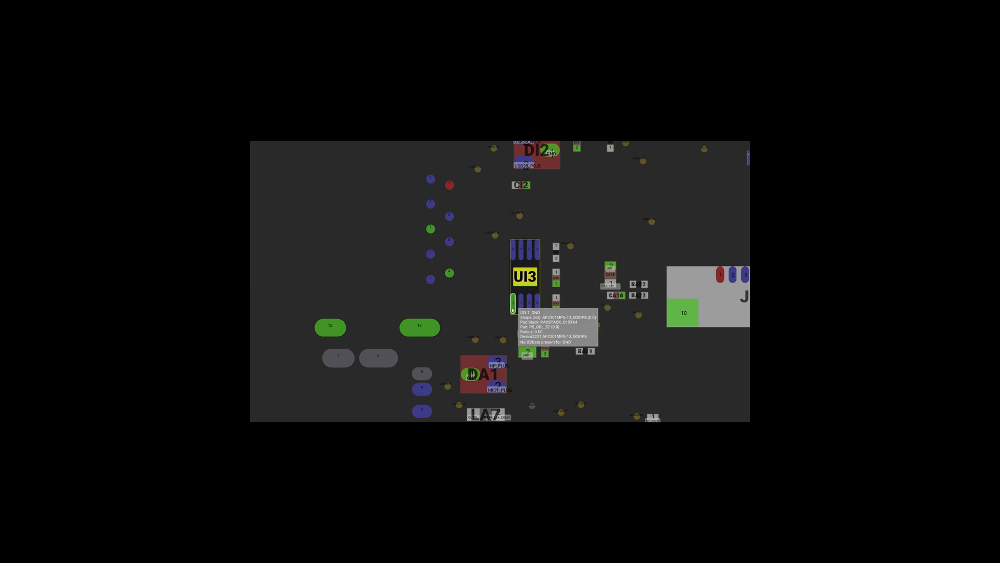